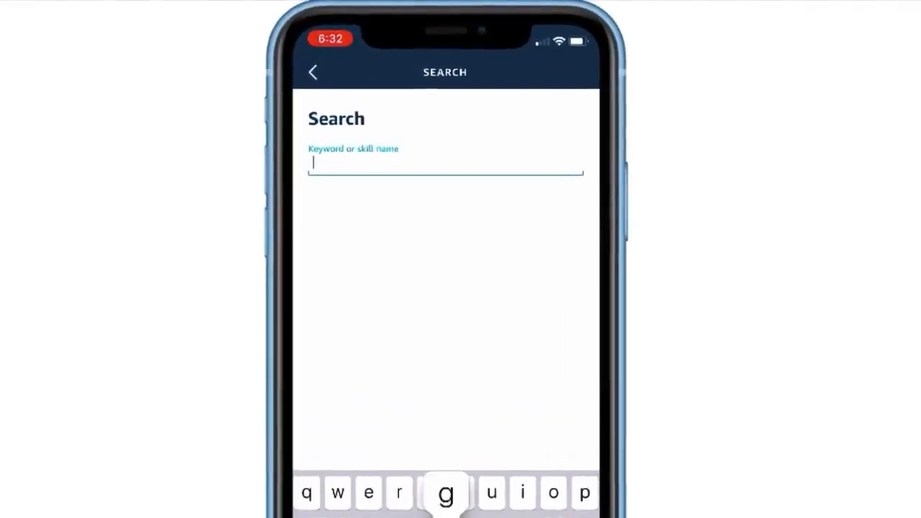
- Search Alexa skills for 'gary' and view the Gary Vaynerchuk flash briefing results
text(gary)
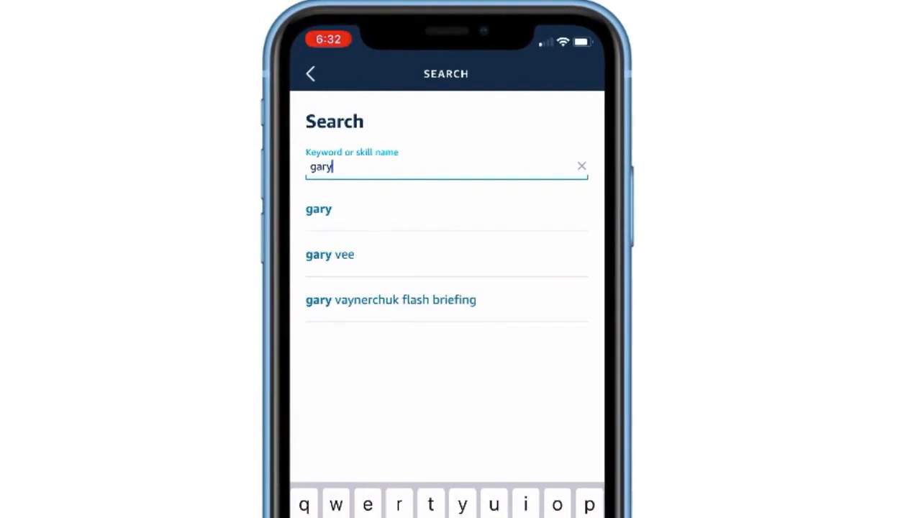
click(391, 300)
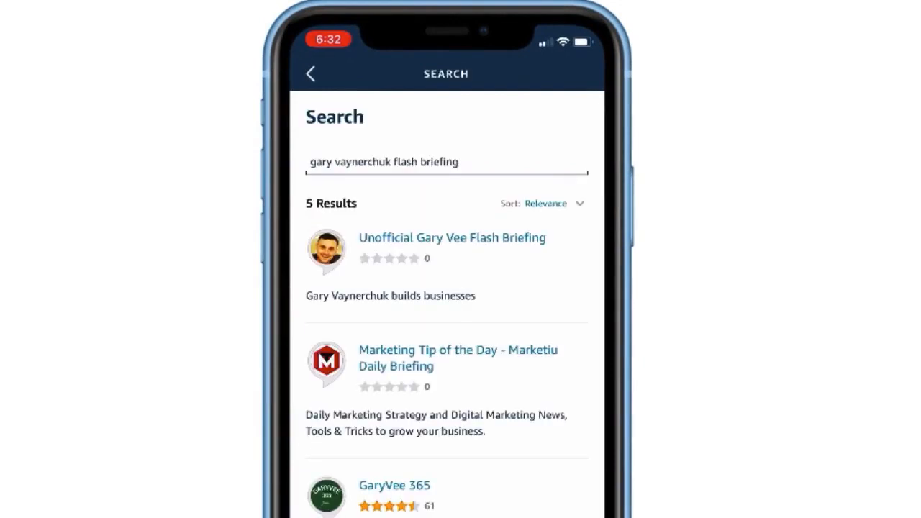
click(394, 484)
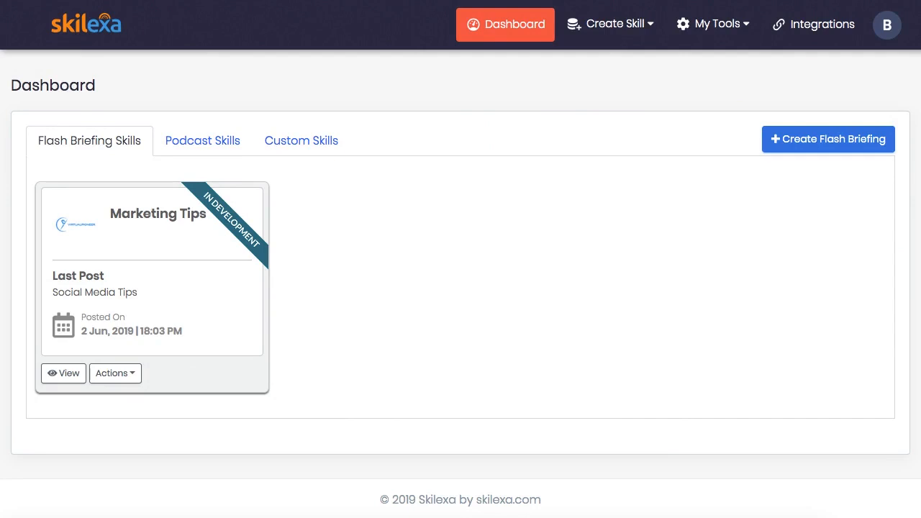
scroll(down, 3)
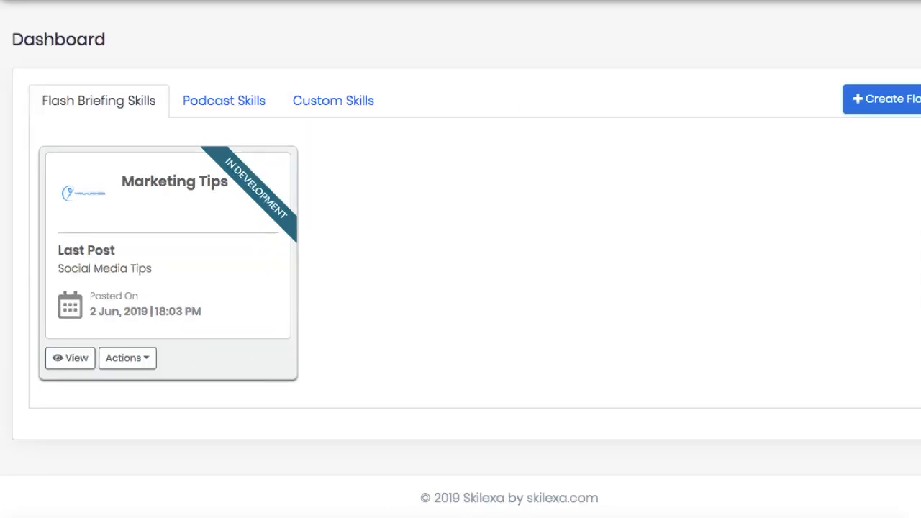
mouse_move(680, 14)
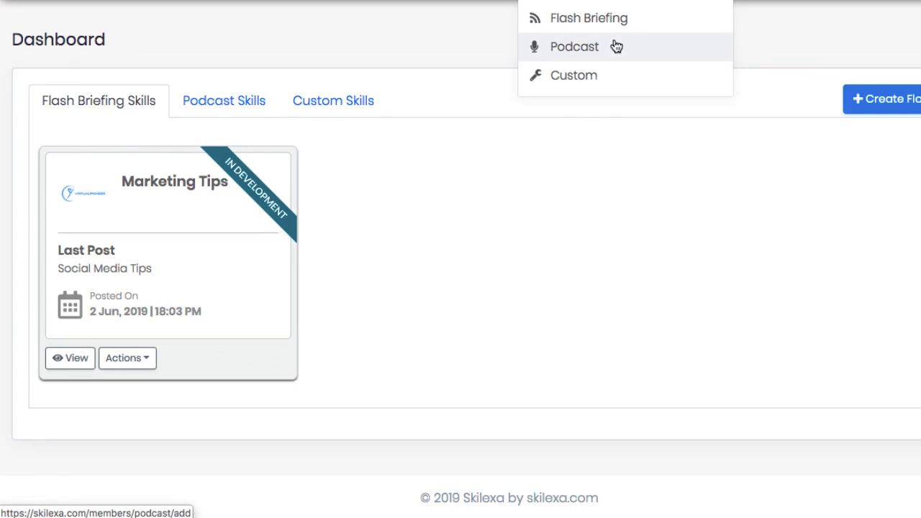
mouse_move(574, 75)
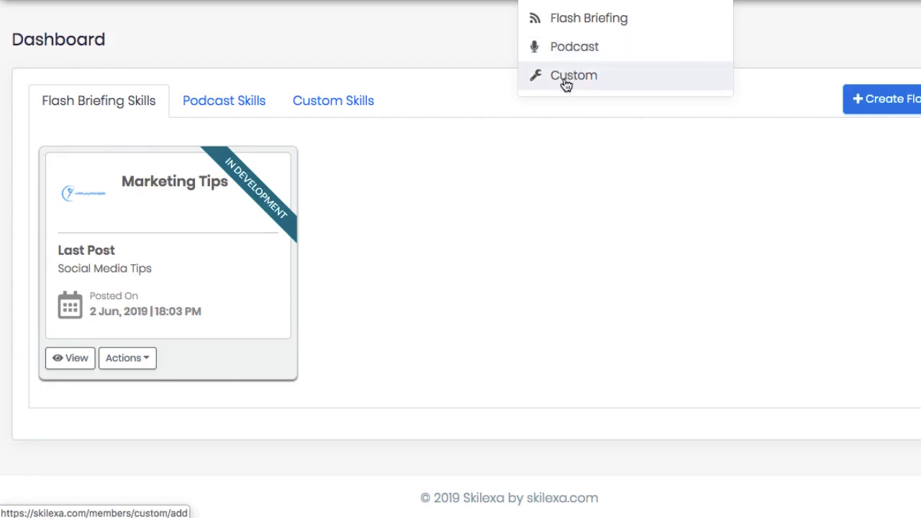
mouse_move(566, 84)
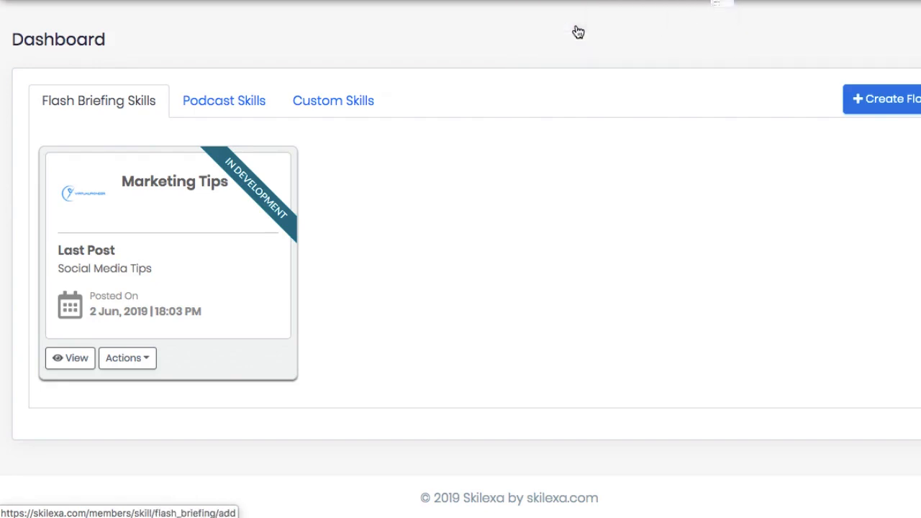
- Start a new flash briefing skill named 'Home Repair Tips'
click(881, 99)
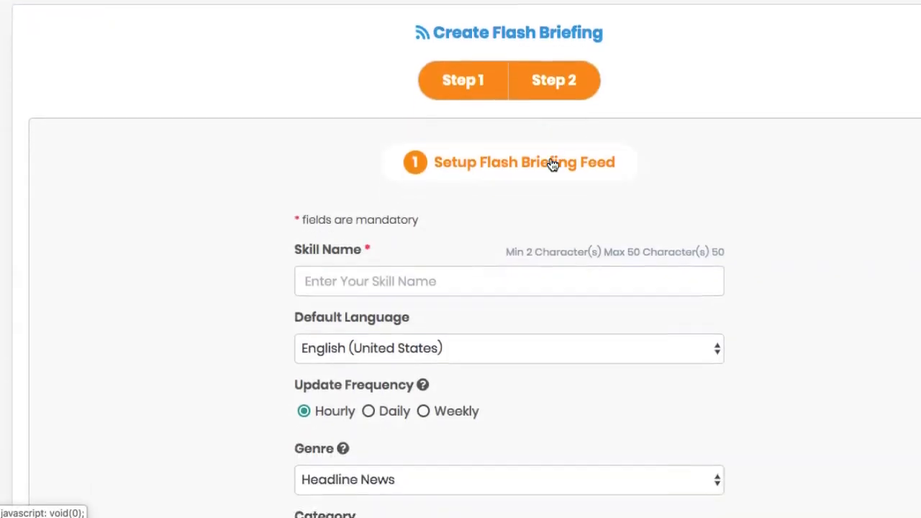
scroll(down, 3)
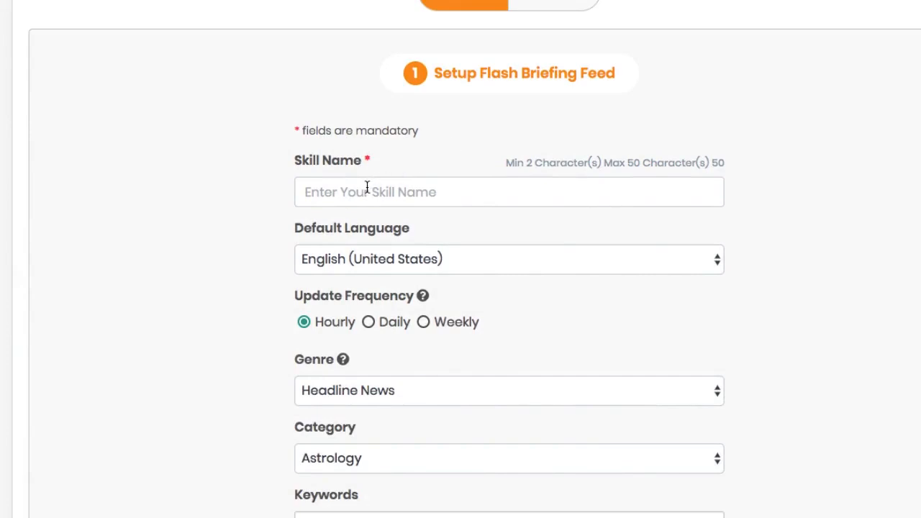
click(508, 191)
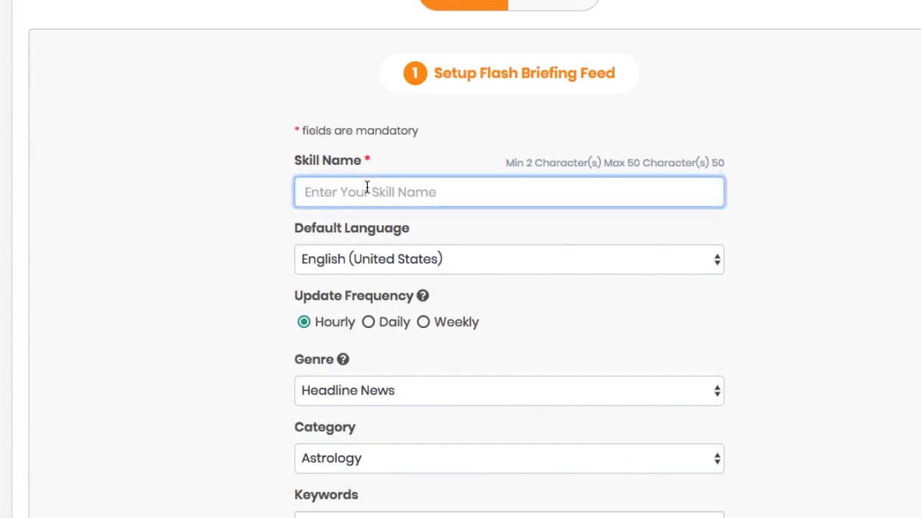
text(Home)
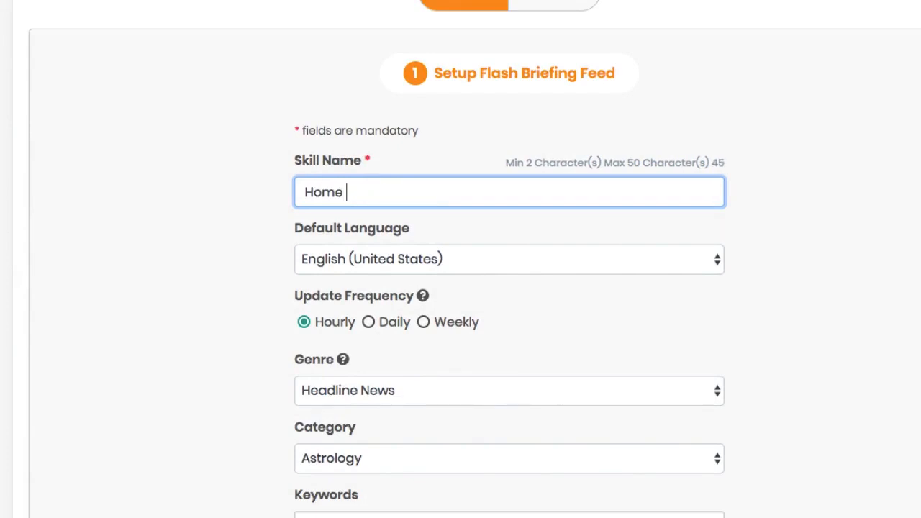
text(Repair)
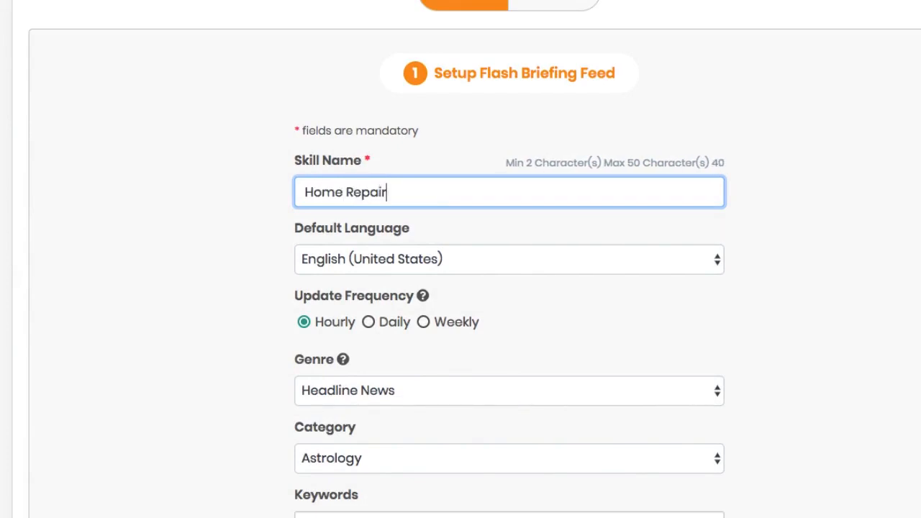
text(Tips)
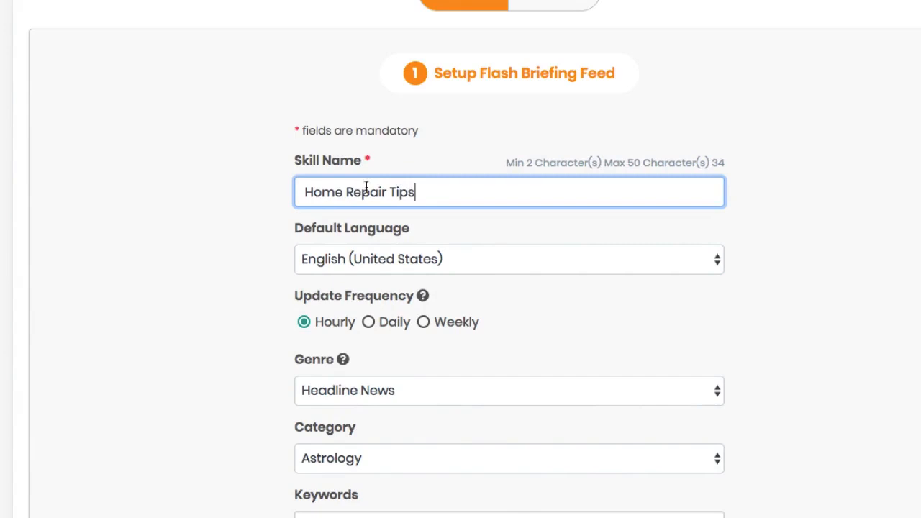
mouse_move(233, 261)
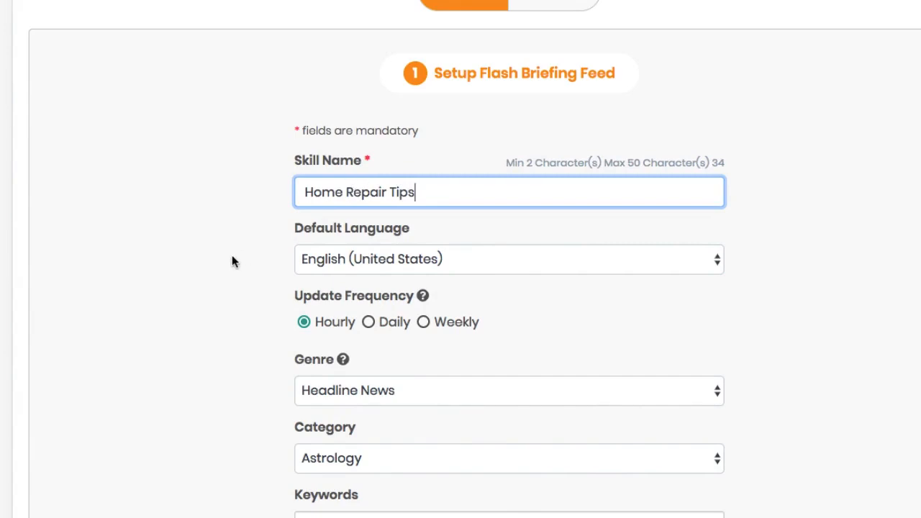
- Set genre Entertainment, keyword 'home repair', category Business and Finance, and continue to step two
scroll(down, 3)
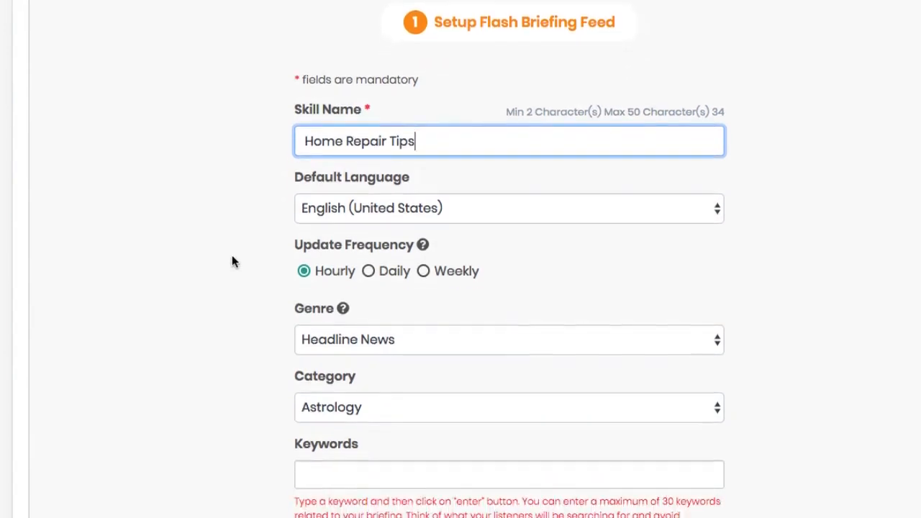
scroll(down, 3)
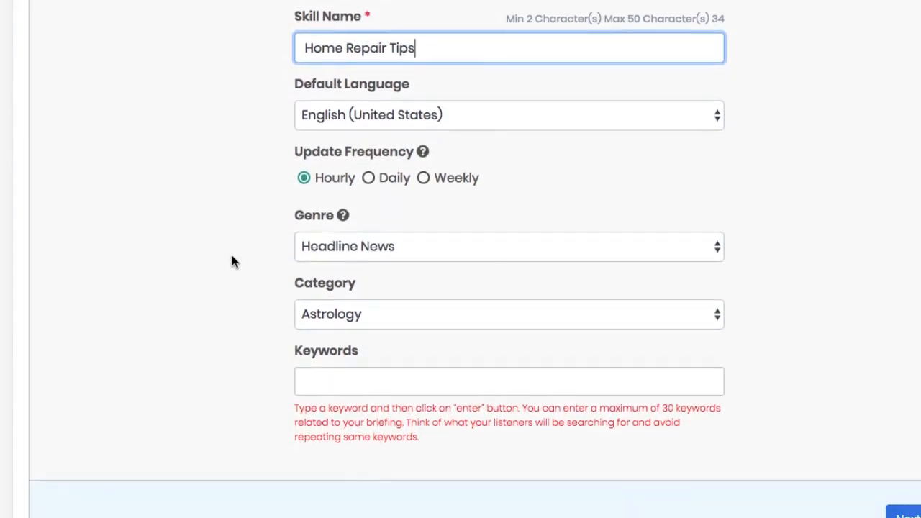
scroll(down, 3)
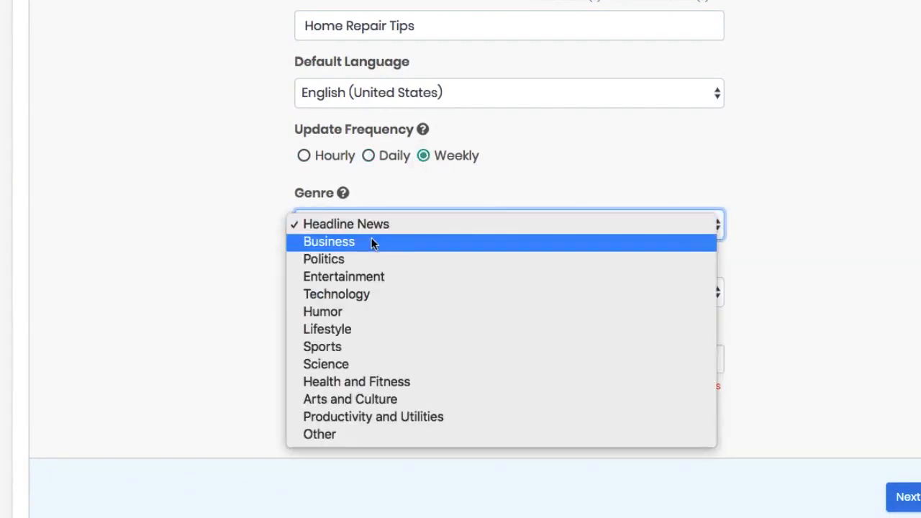
click(344, 277)
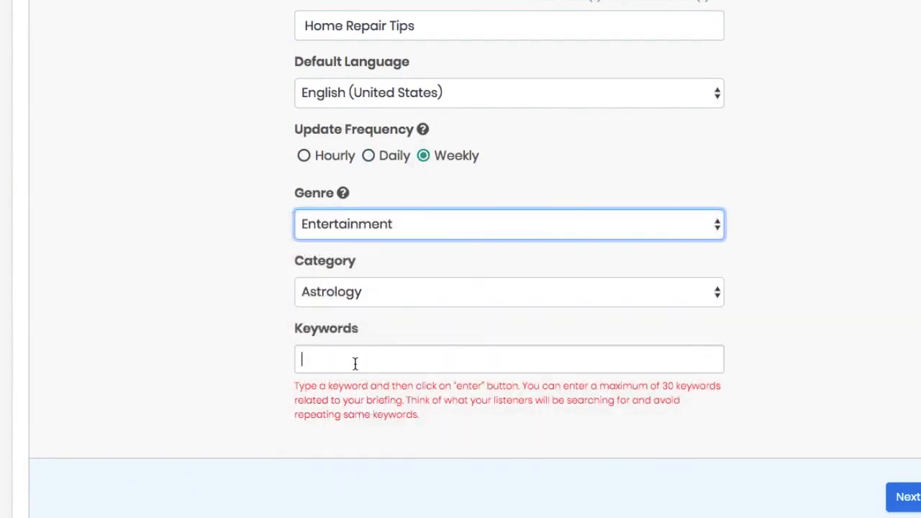
text(home reap)
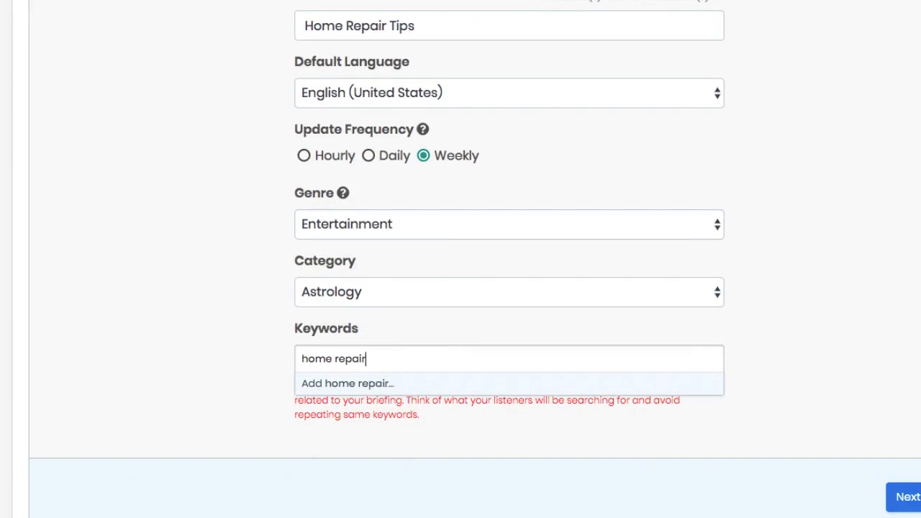
click(508, 291)
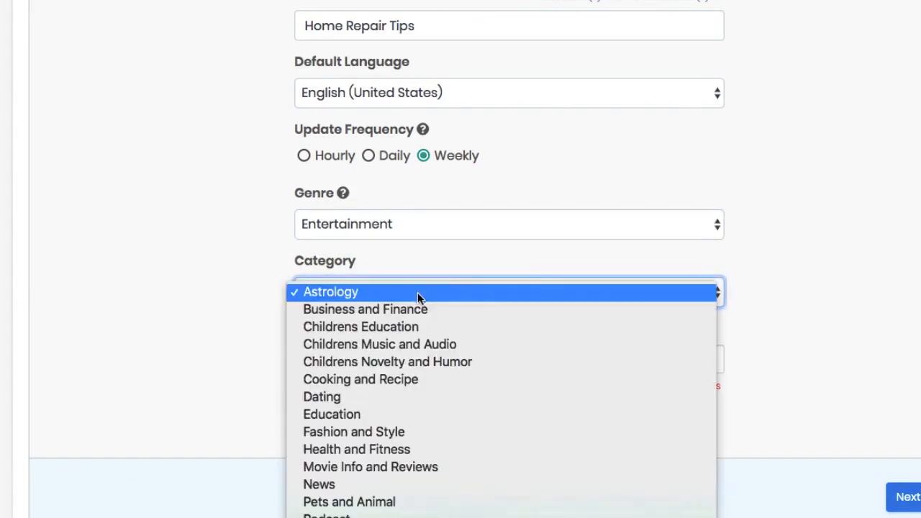
click(365, 309)
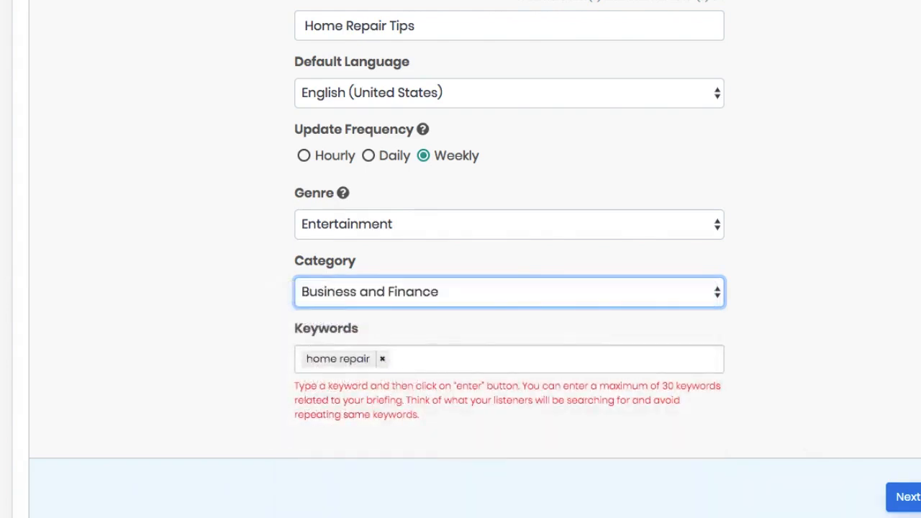
click(907, 496)
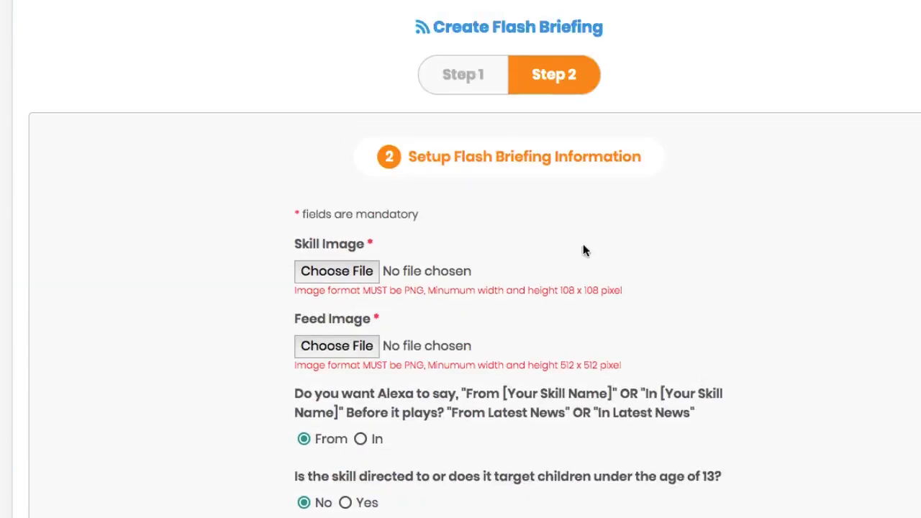
- Scroll through the step two form and save the flash briefing details
scroll(down, 3)
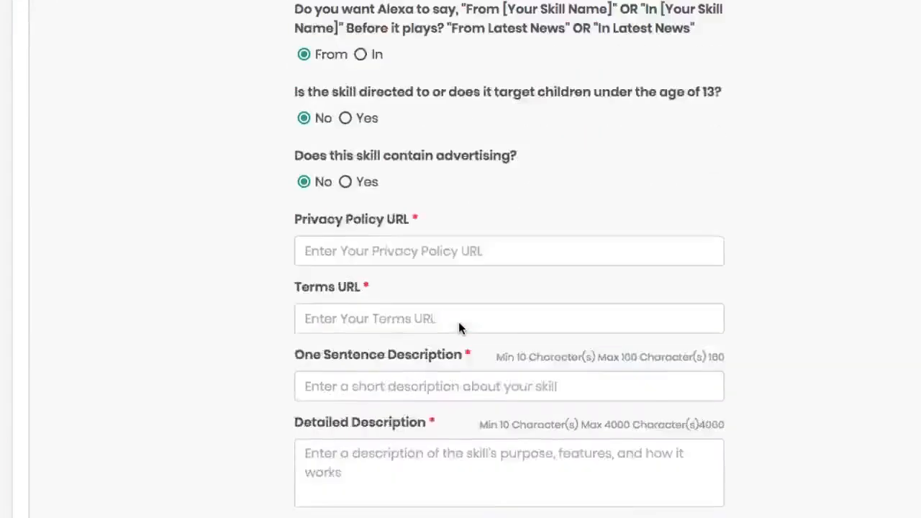
scroll(down, 3)
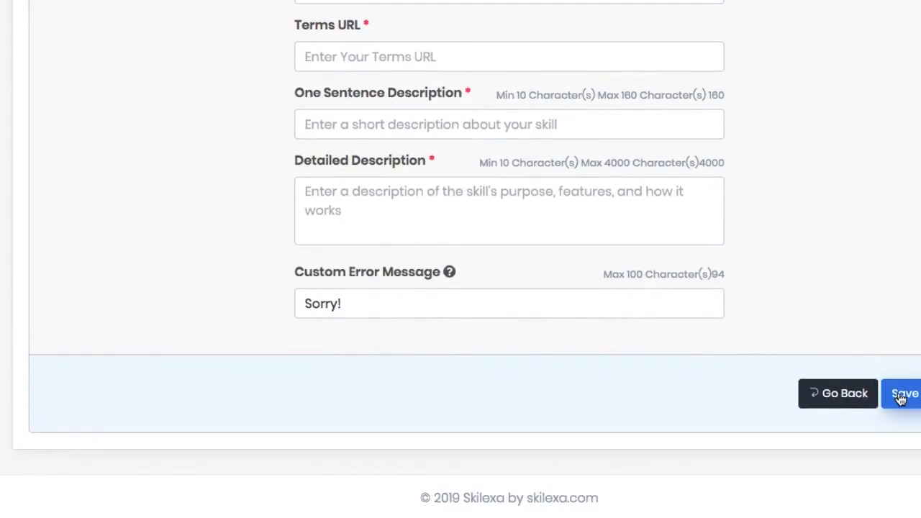
click(903, 393)
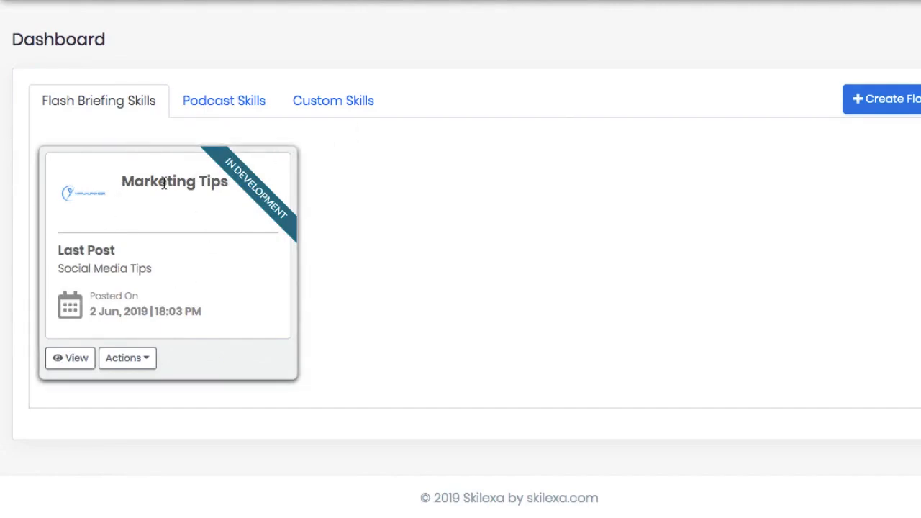
mouse_move(138, 327)
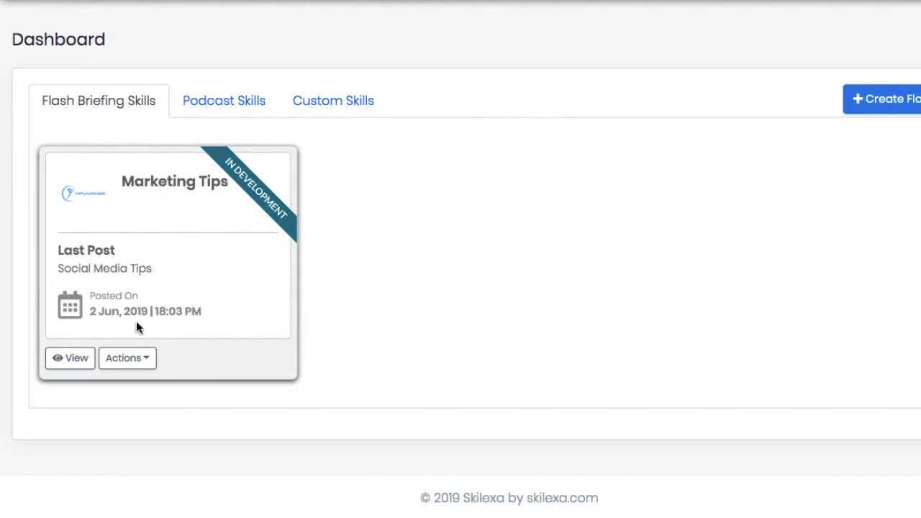
- Add a Marketing Tips feed titled 'Tip #1', Text content type, readmore URL 'YourSite.com/special'
click(126, 357)
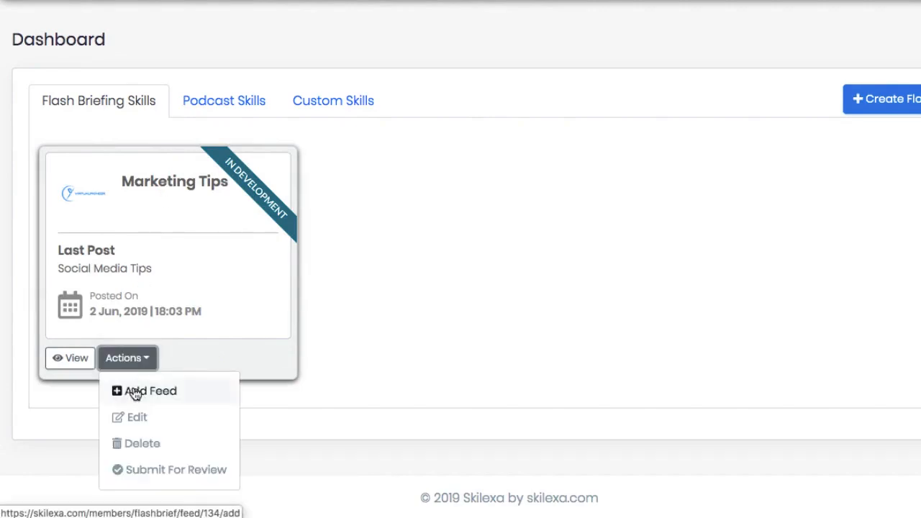
click(149, 391)
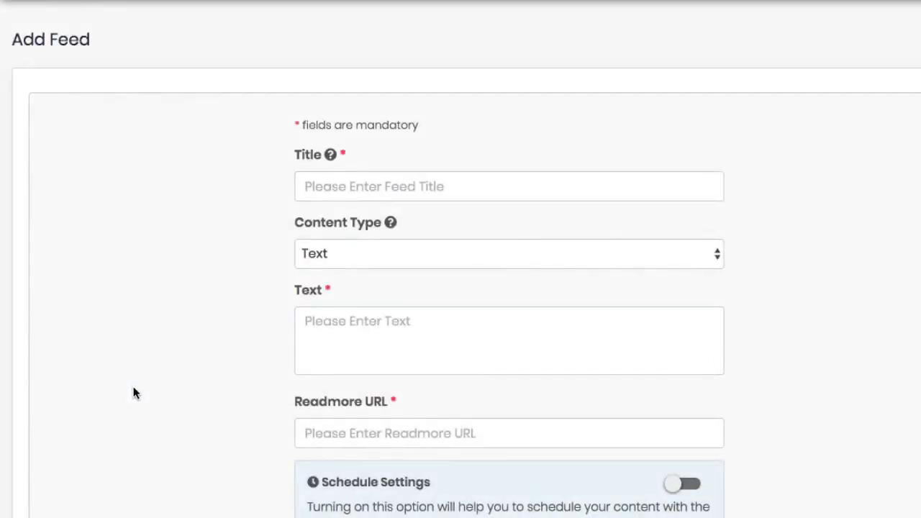
click(509, 186)
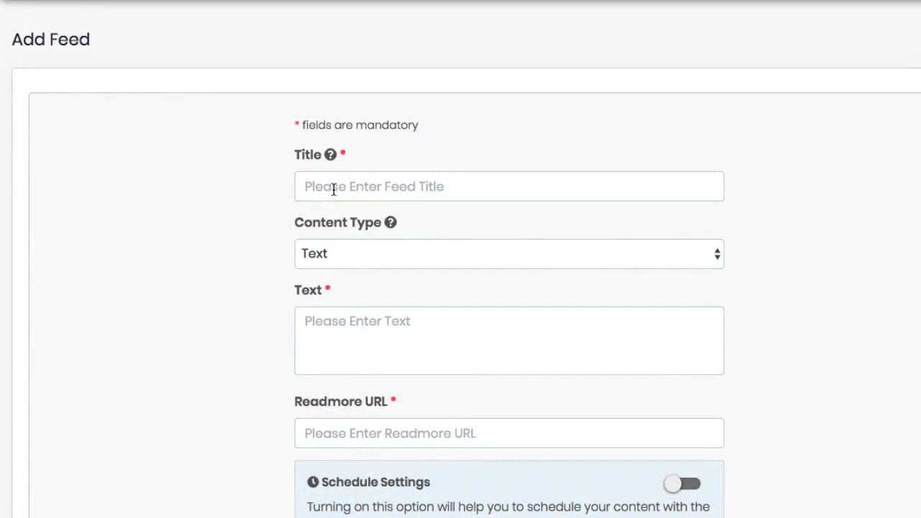
click(509, 186)
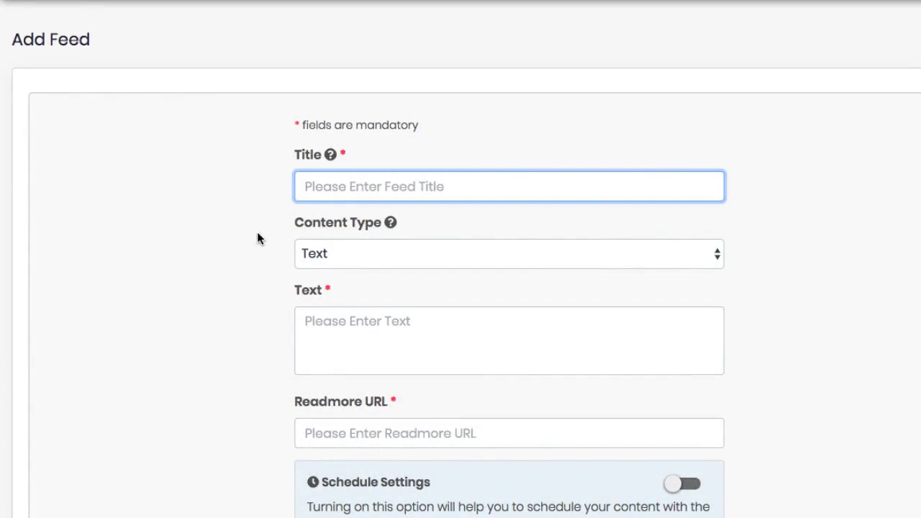
text(Tip #1)
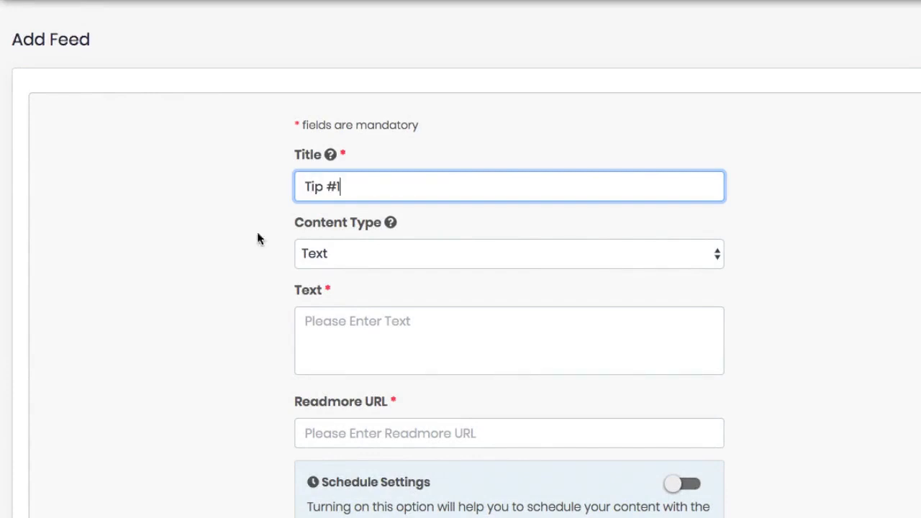
click(509, 253)
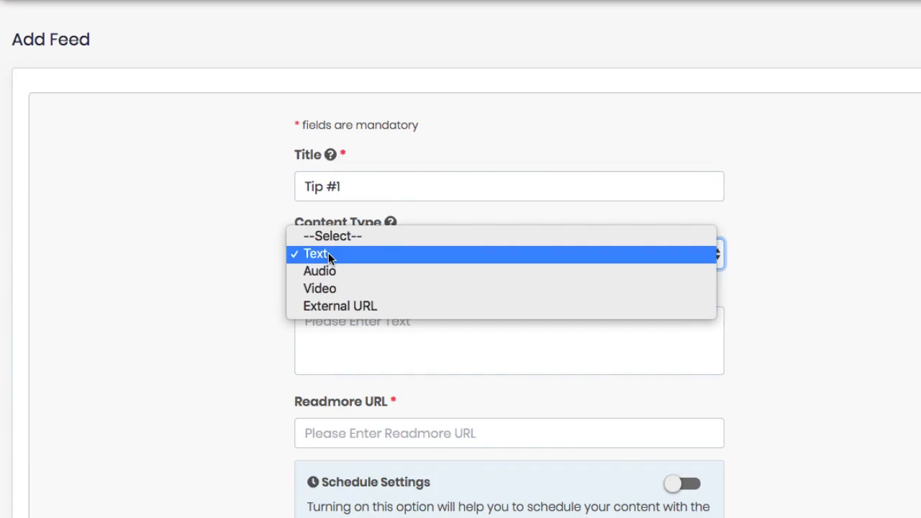
mouse_move(320, 270)
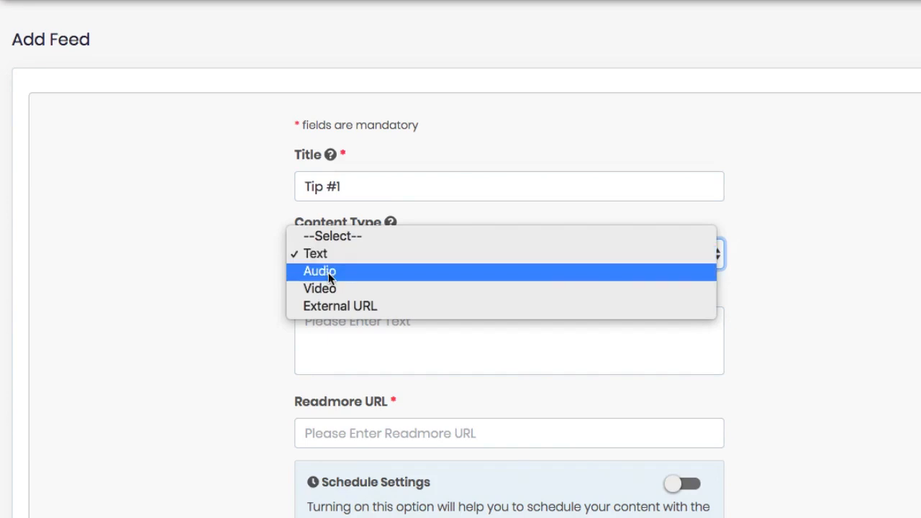
mouse_move(319, 289)
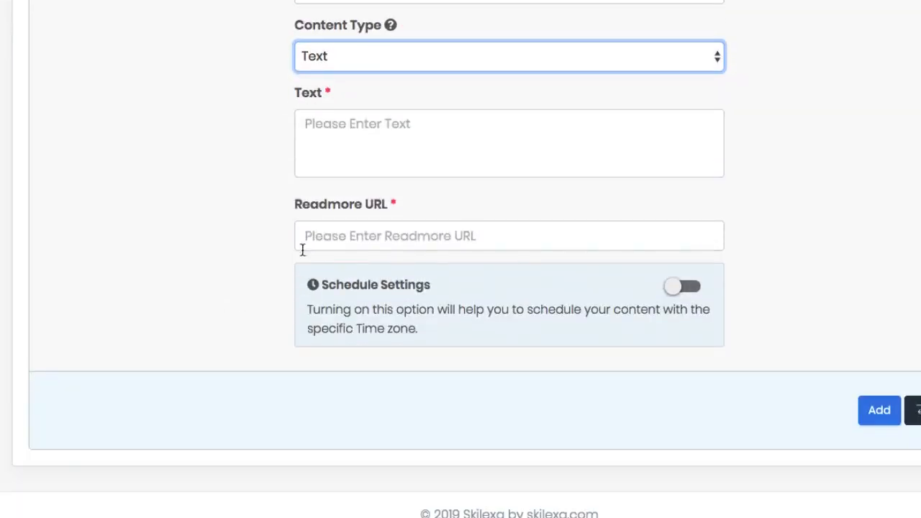
text(YourSite.com/spe)
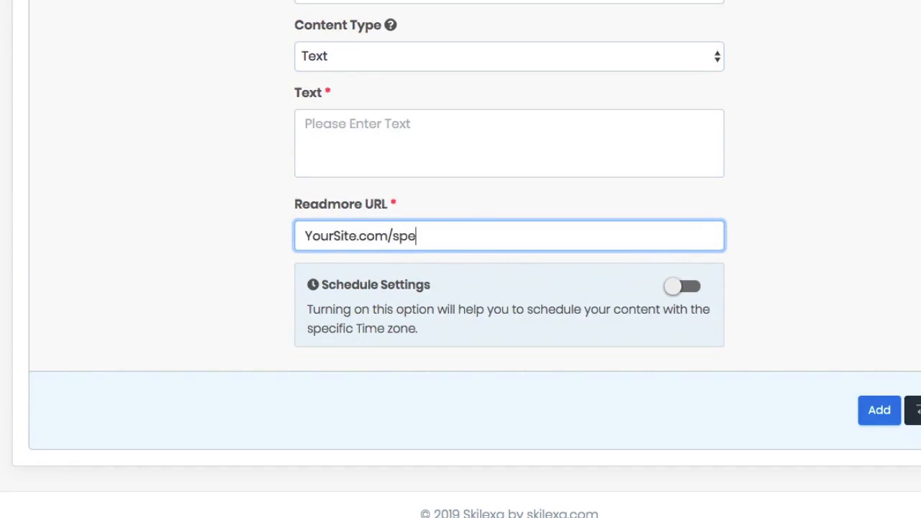
text(cial)
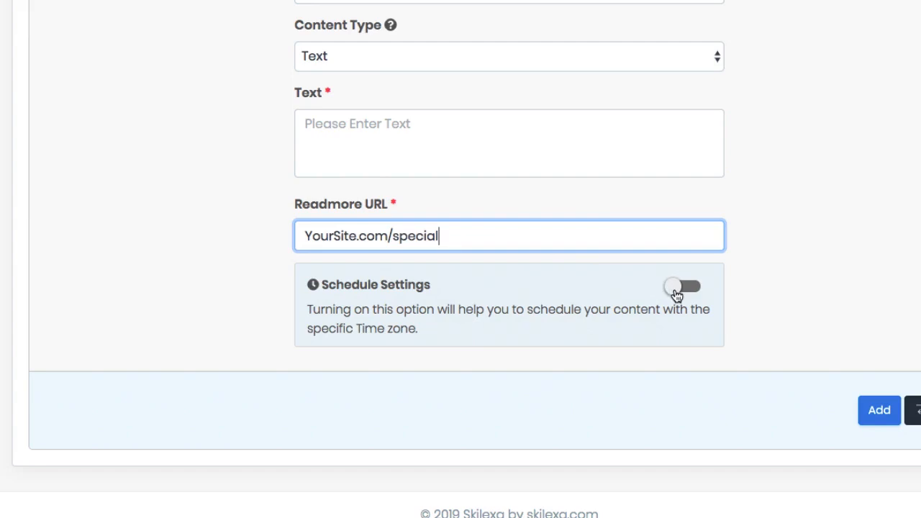
- Turn on feed scheduling and pick a late June 2019 date (June 29/30)
click(682, 286)
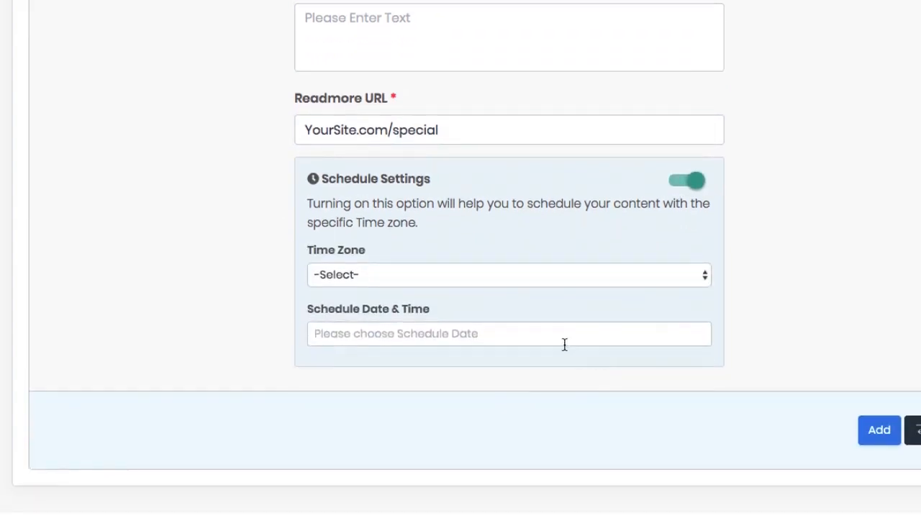
click(508, 333)
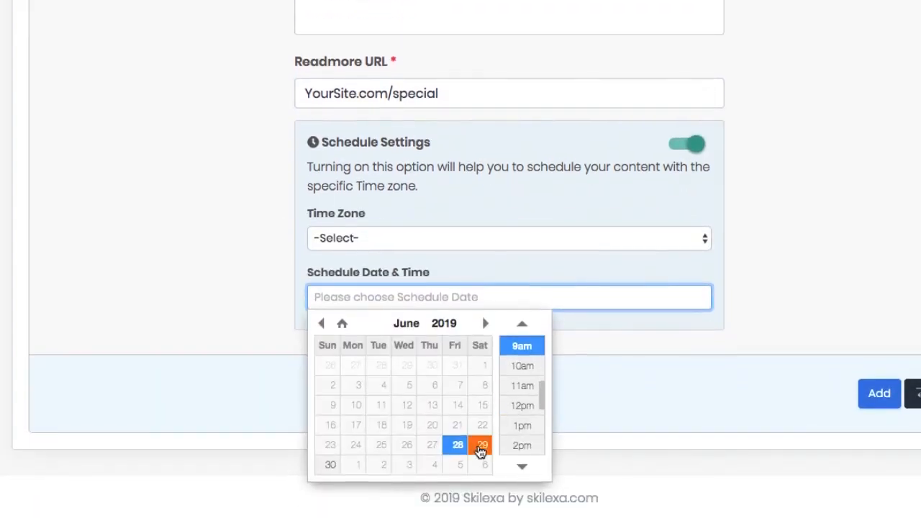
click(482, 445)
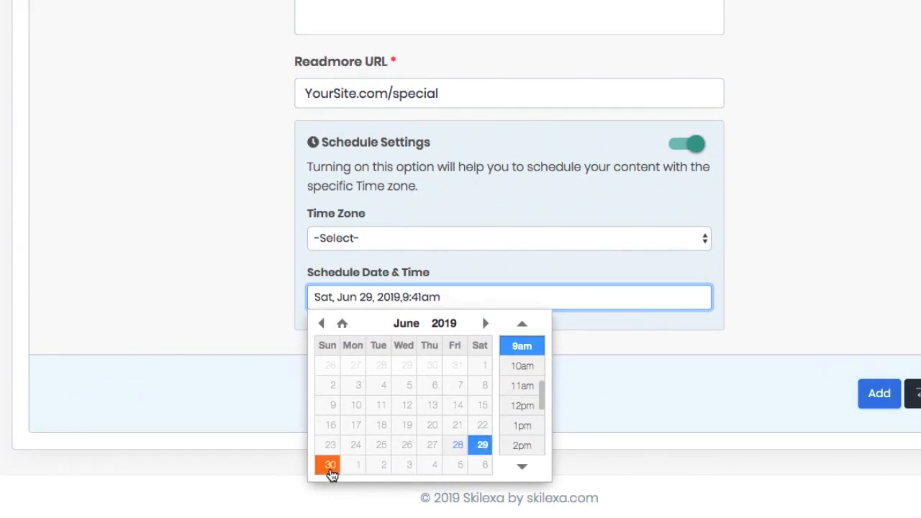
click(330, 464)
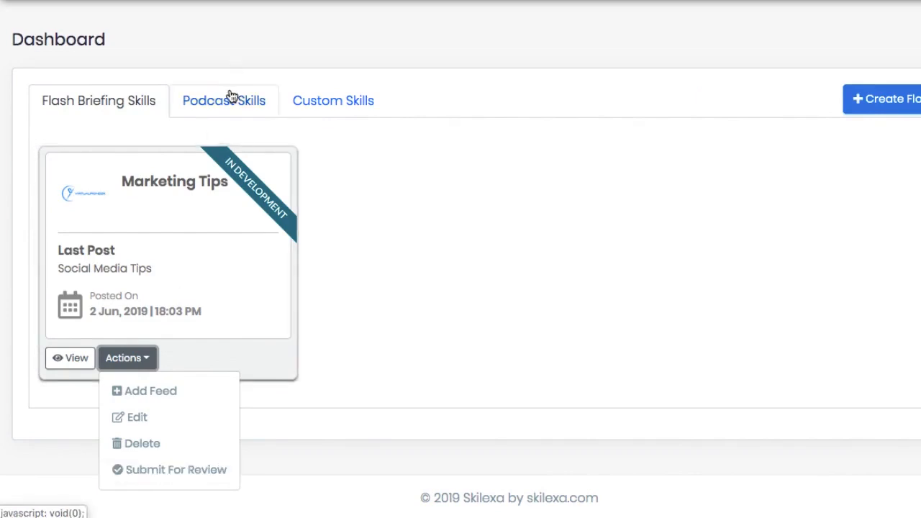
- View the podcast skill creation form's RSS feed field, then the empty Custom Skills tab
click(223, 100)
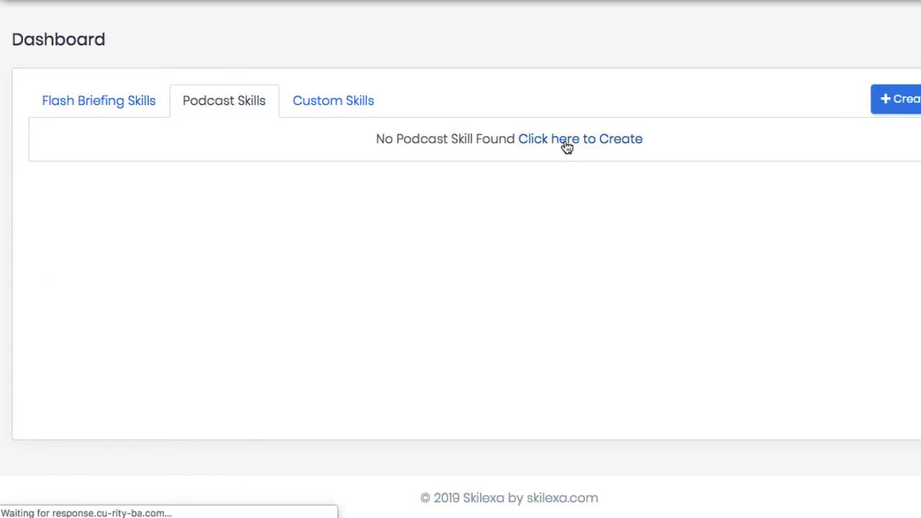
click(579, 138)
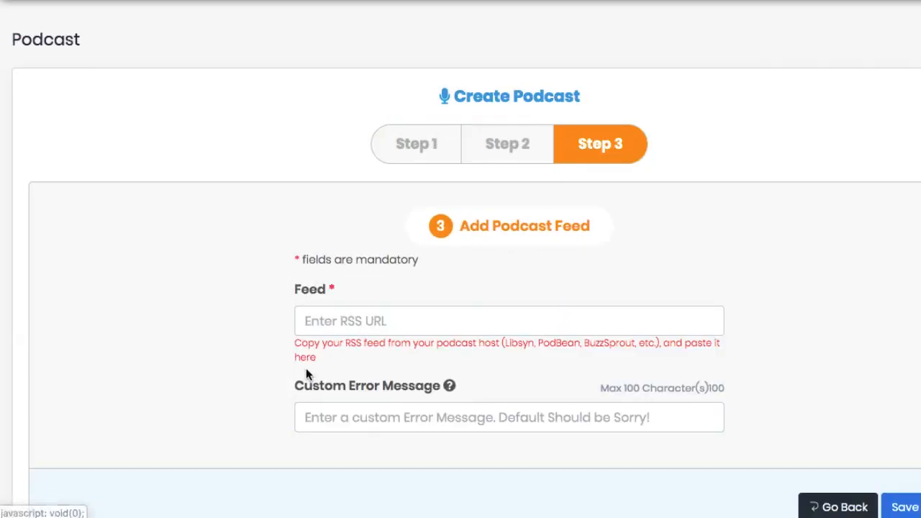
click(508, 321)
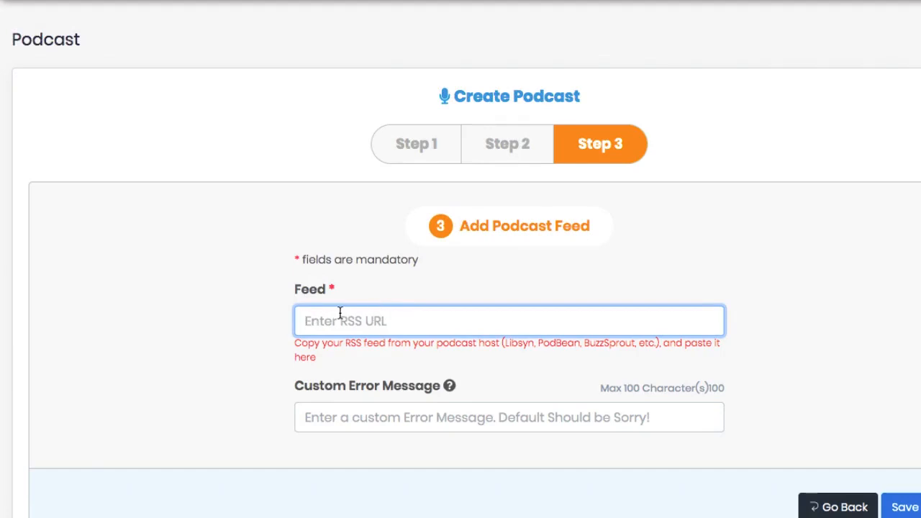
mouse_move(347, 301)
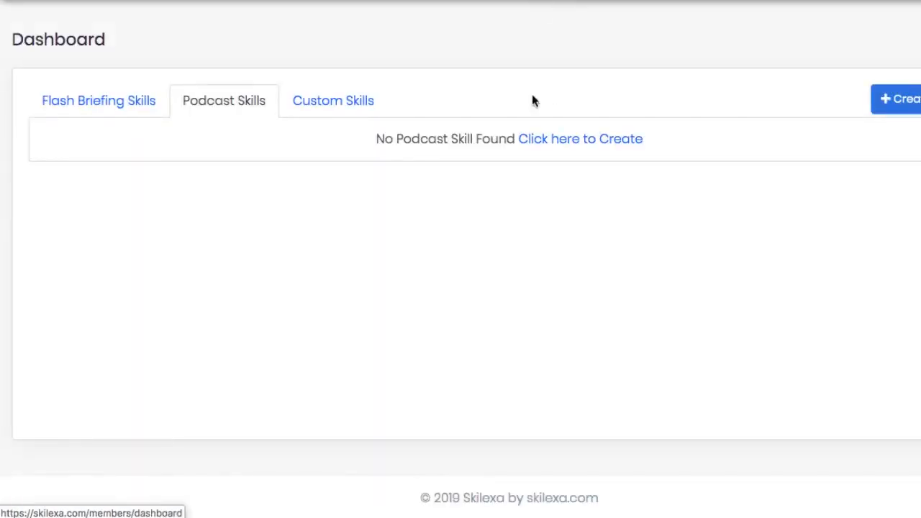
click(333, 100)
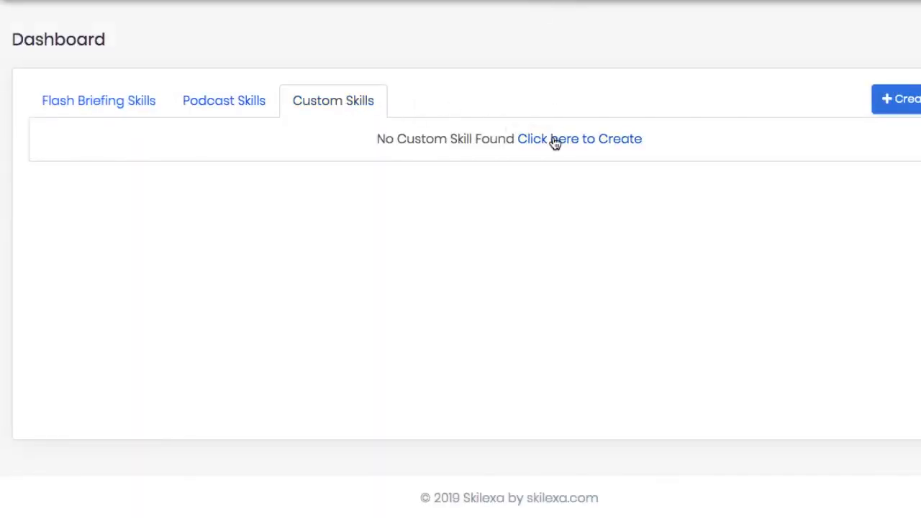
- Start a custom skill, browse its extra tools list, and open the voice recording tool
click(579, 139)
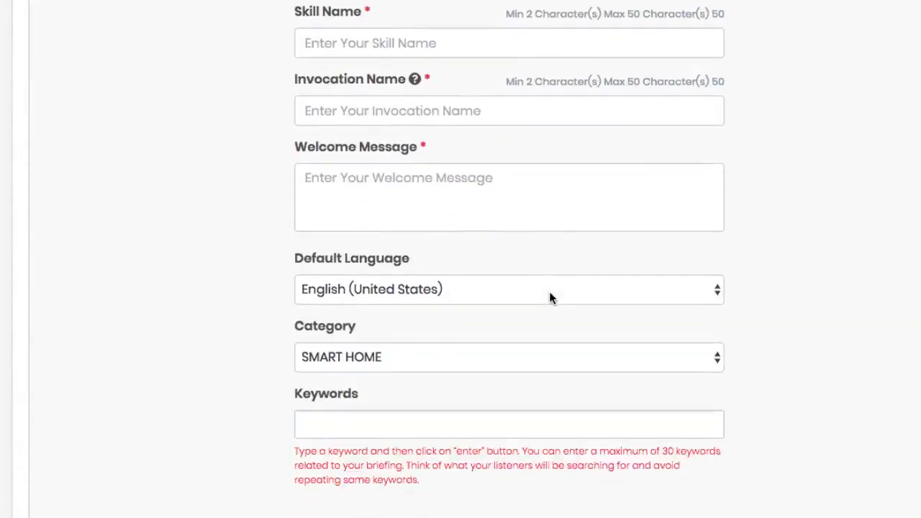
click(508, 357)
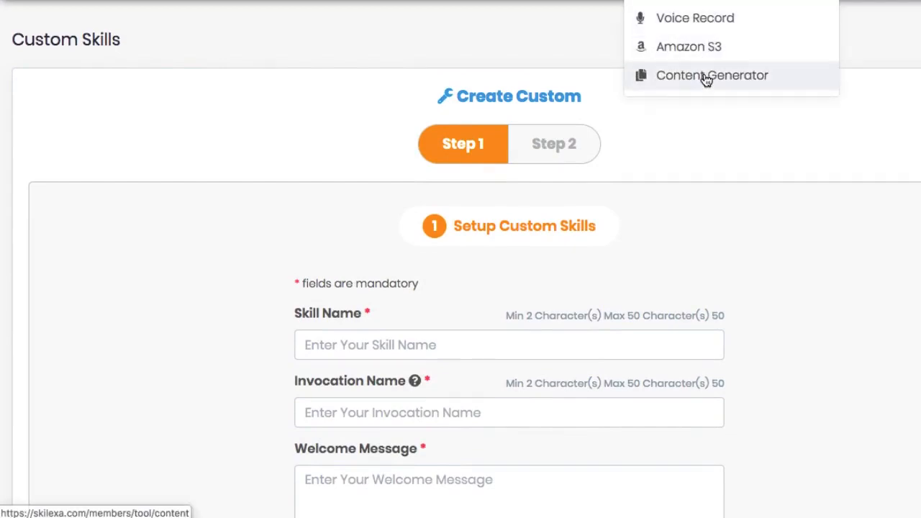
click(694, 17)
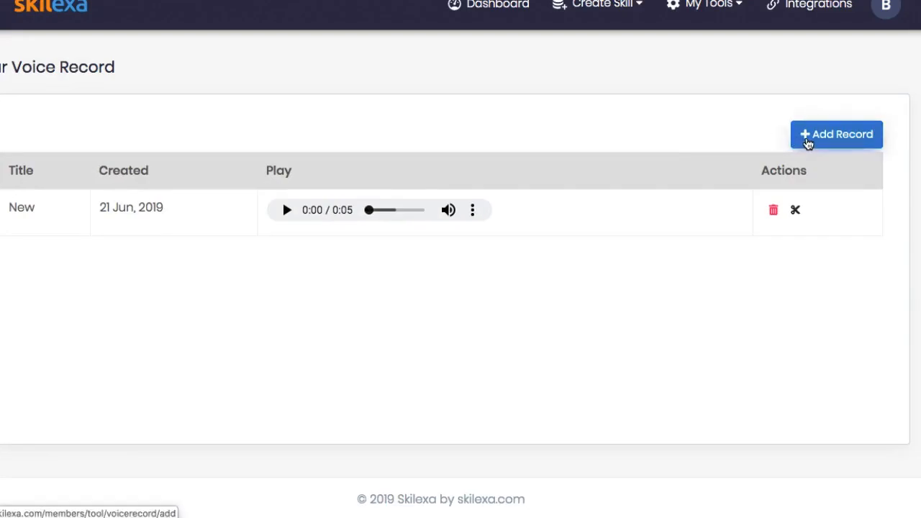
- Move from the voice recordings list to the empty Amazon S3 records page
click(836, 134)
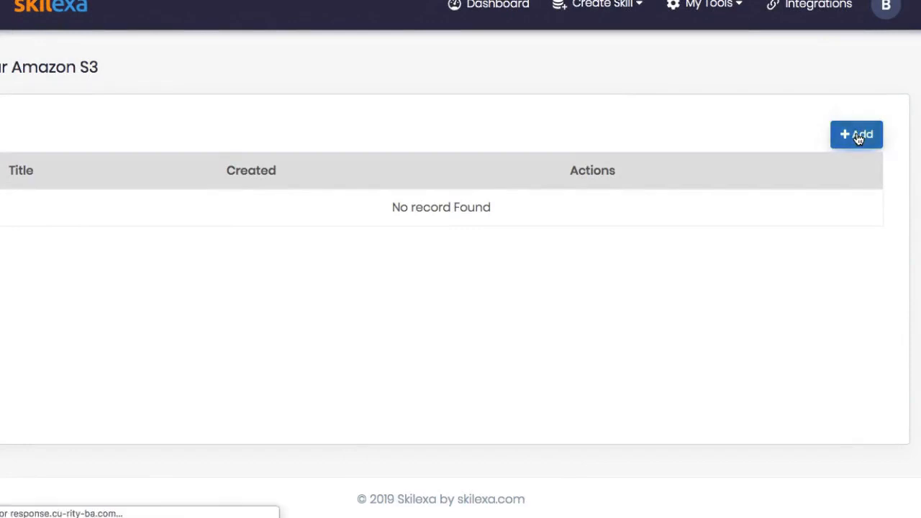
- Open Integrations and inspect the Amazon S3 credentials form's key field
click(818, 5)
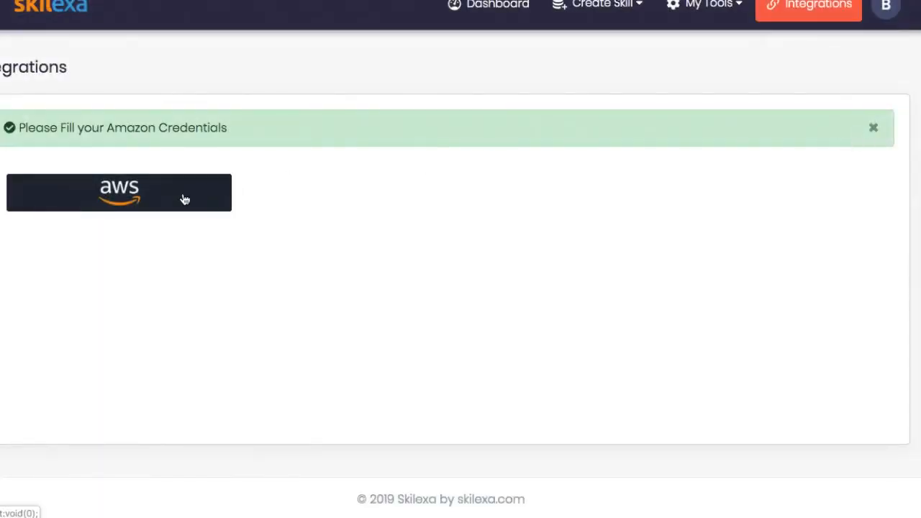
click(119, 192)
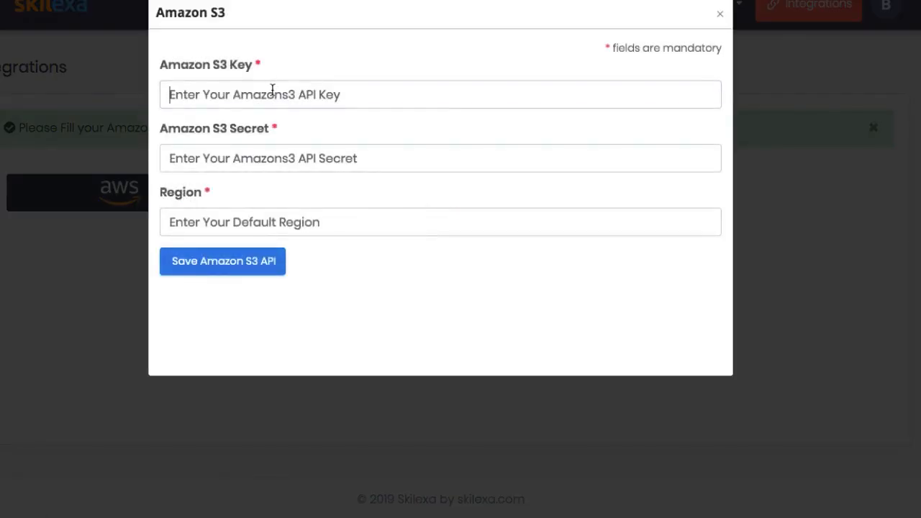
click(440, 221)
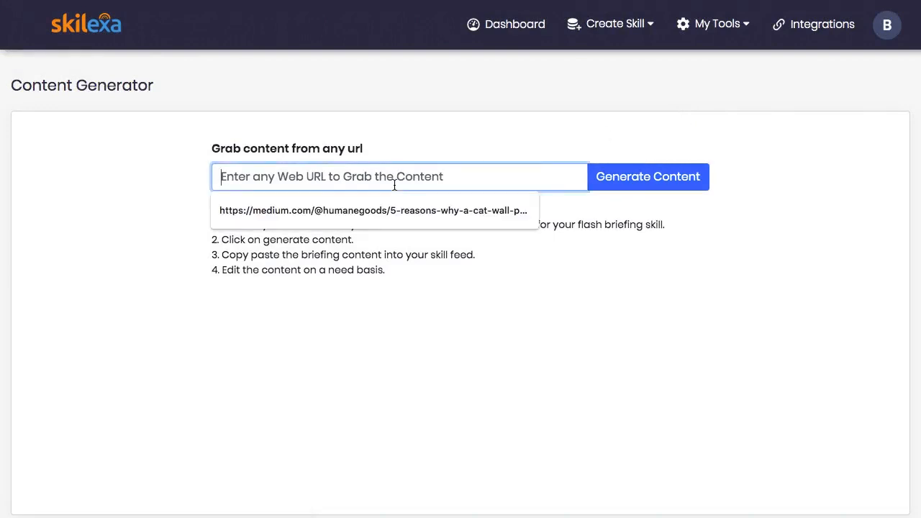
- Generate content from the saved cat wall perch article, select its opening paragraphs, return to flash briefings
click(647, 176)
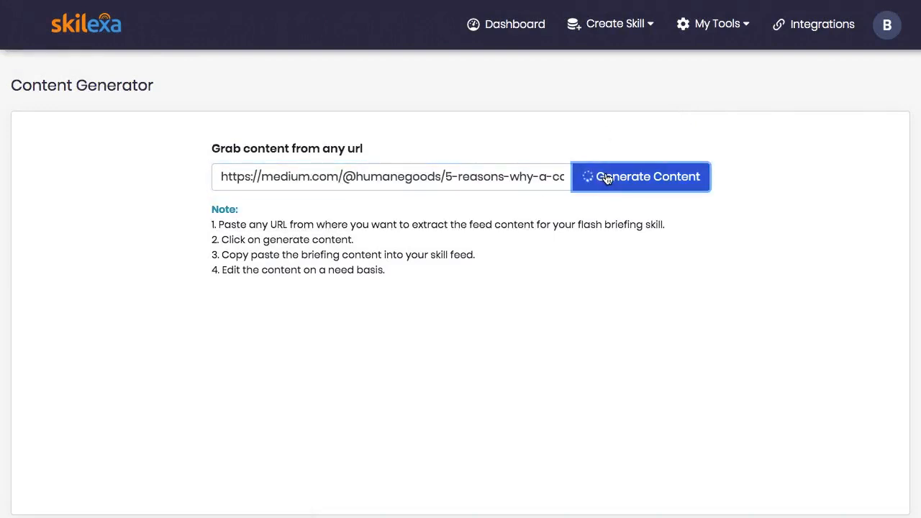
click(646, 176)
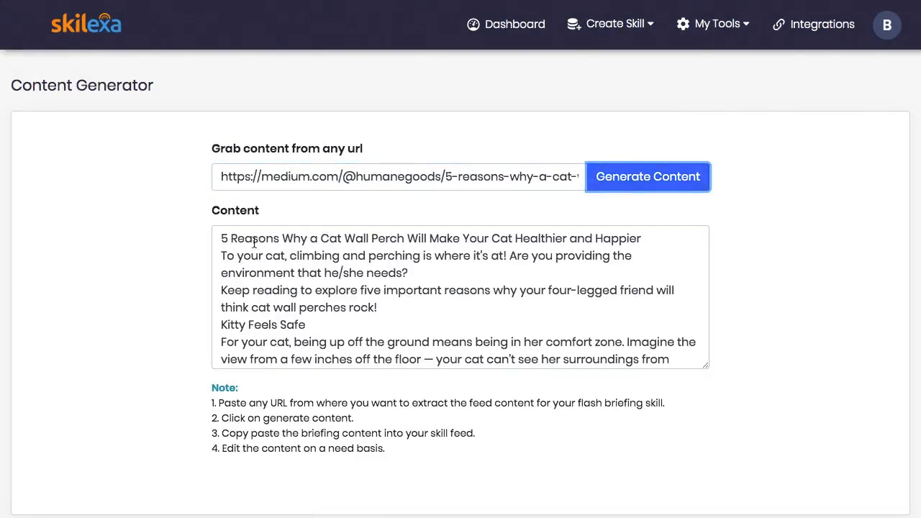
drag(223, 238, 377, 307)
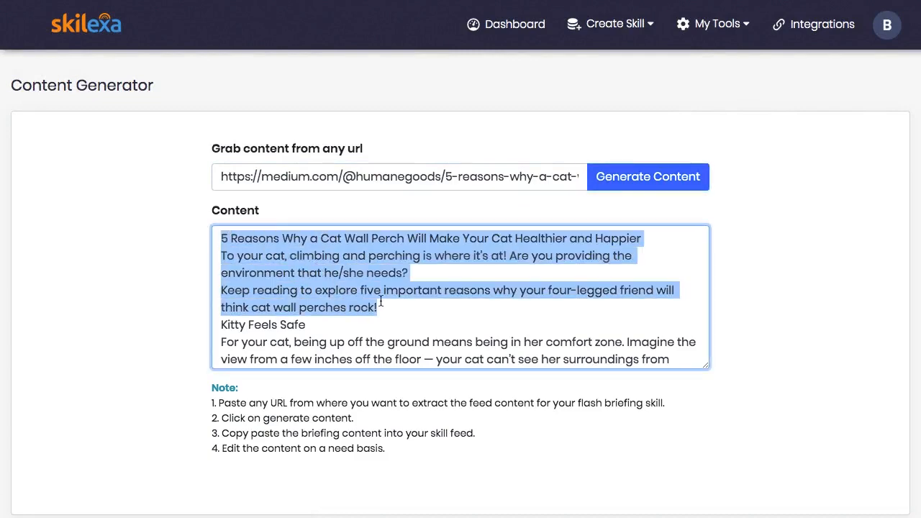
scroll(down, 3)
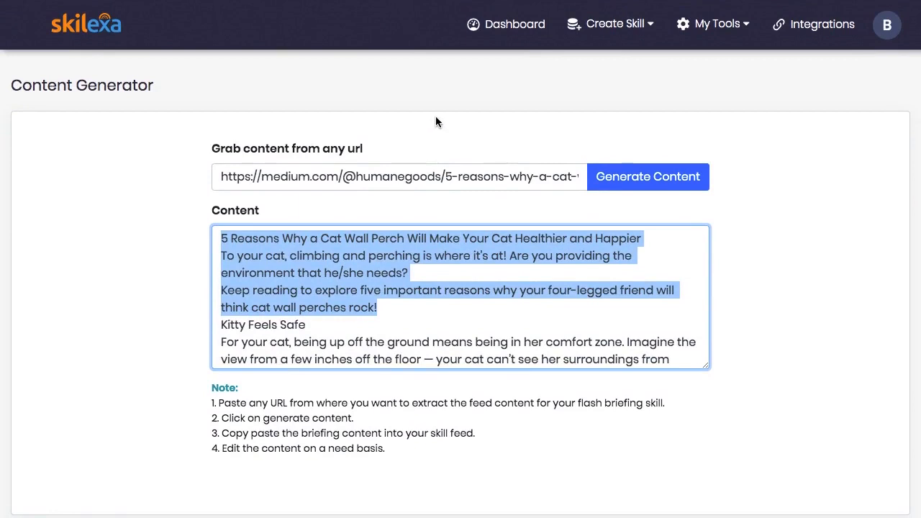
mouse_move(388, 309)
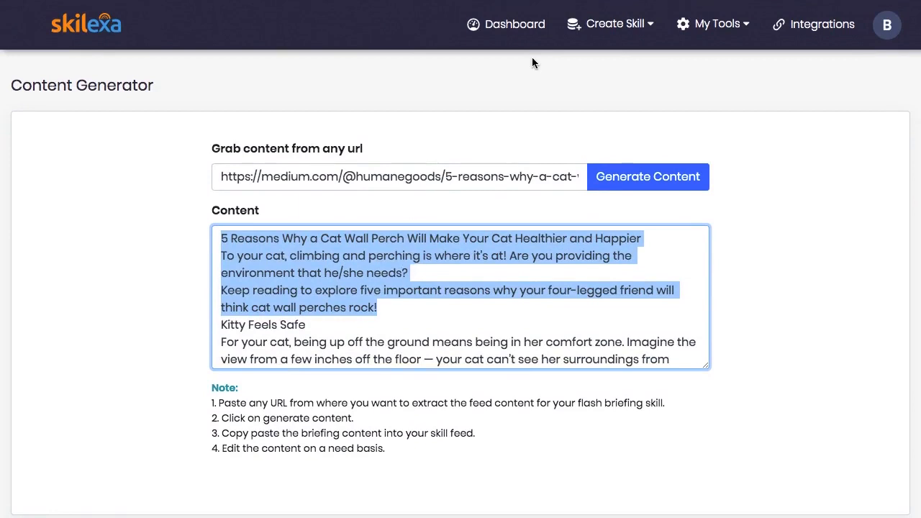
click(506, 24)
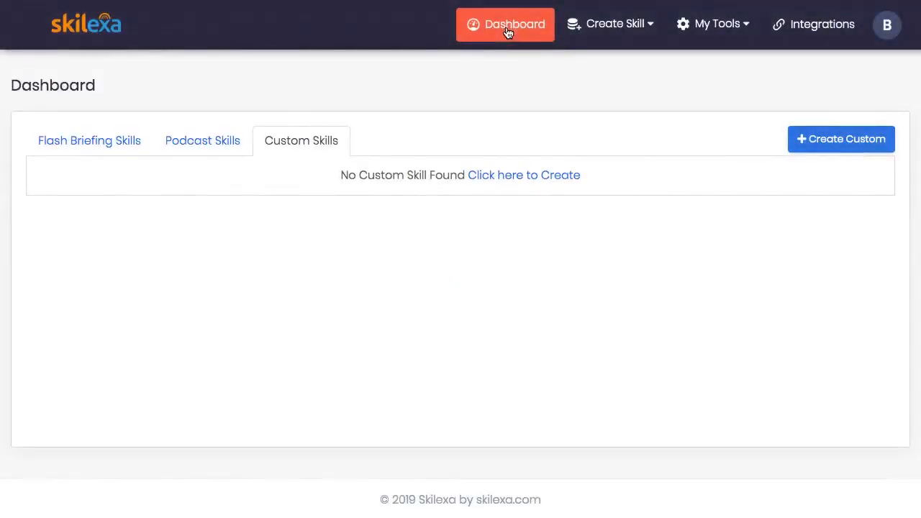
click(89, 140)
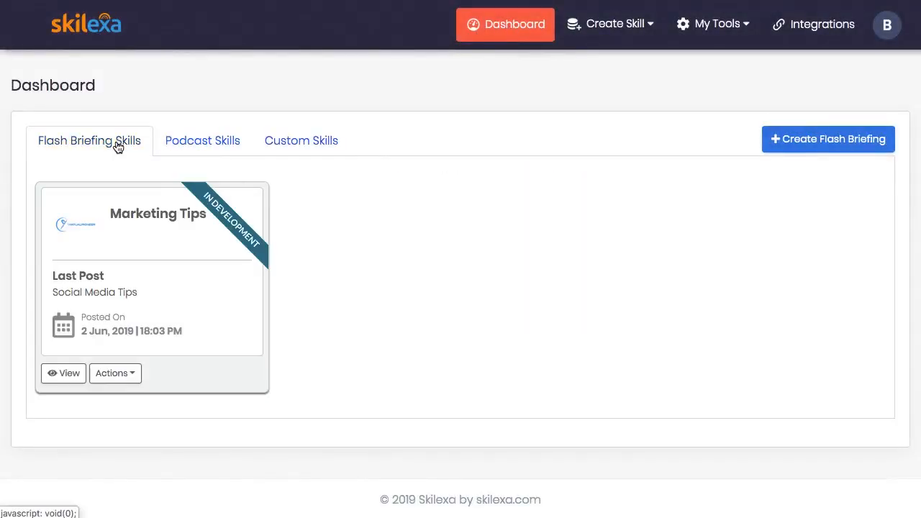